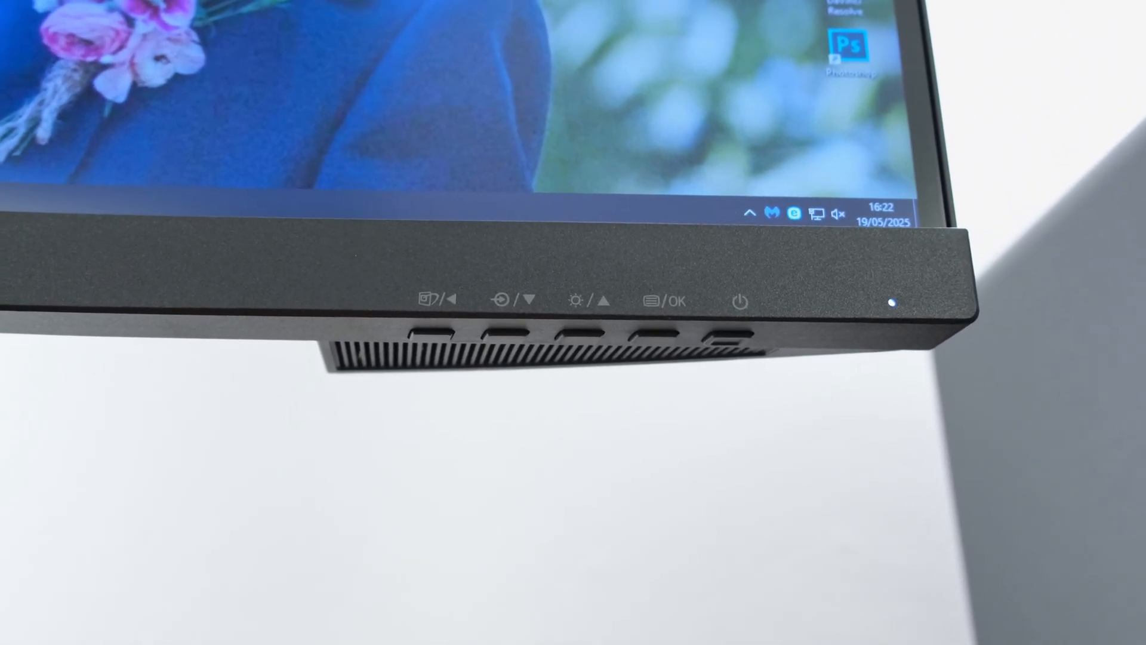
View the Input, Display Gamma, Audio, Power LED and Screen Rotate pages, ending on About (v6.25.00)
left_click(664, 300)
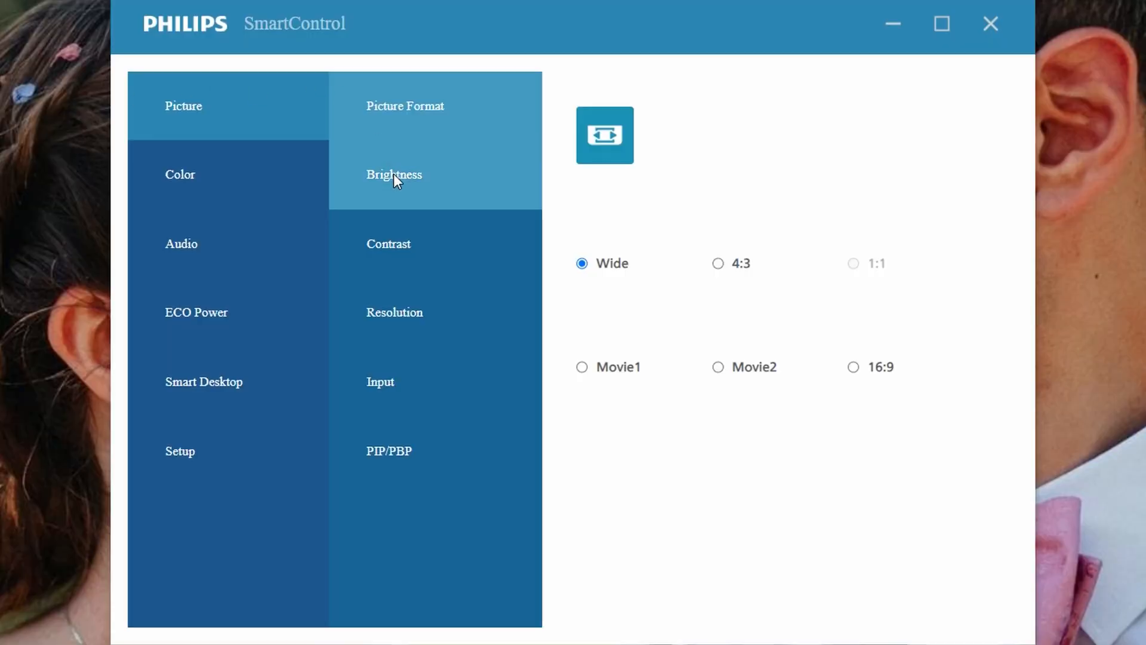
left_click(380, 382)
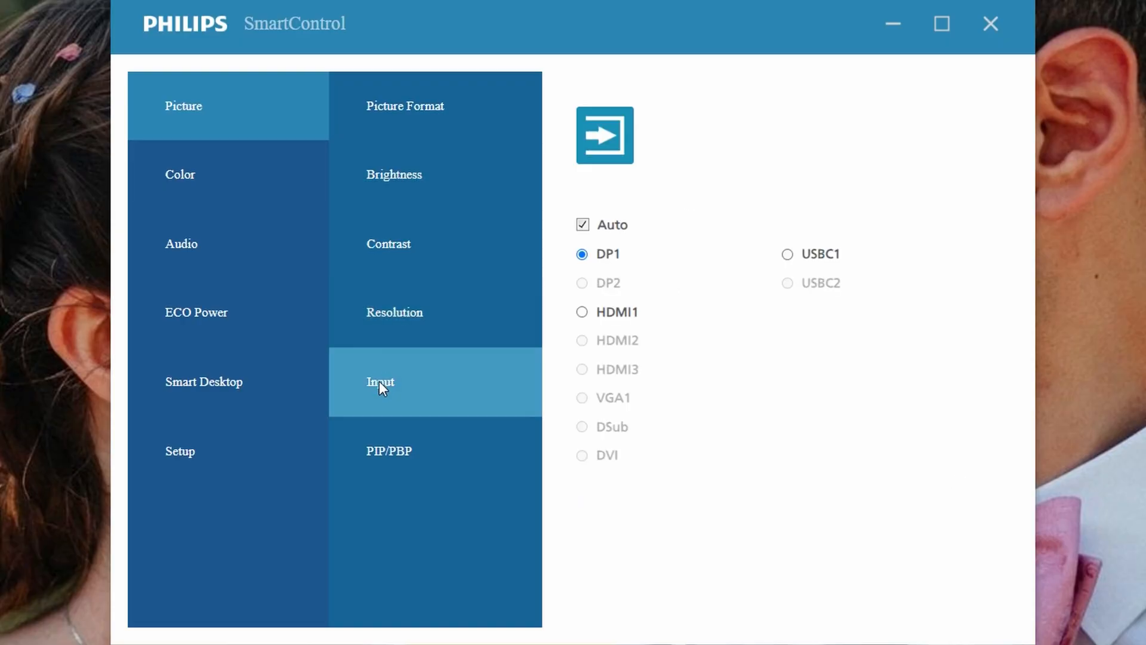
left_click(179, 174)
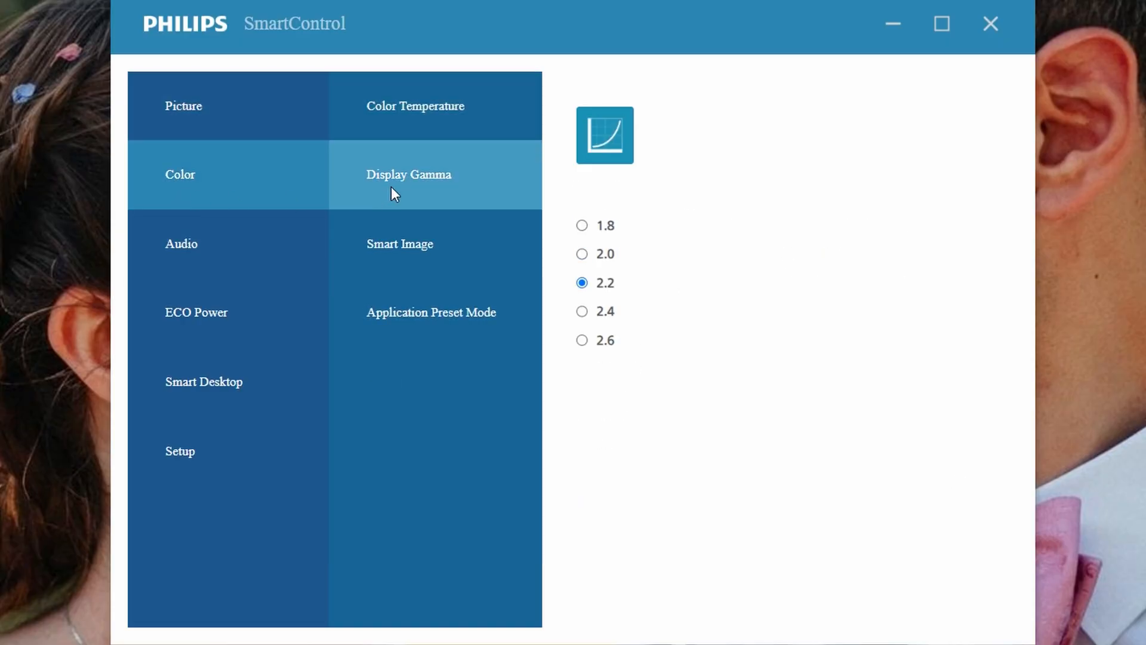
left_click(181, 243)
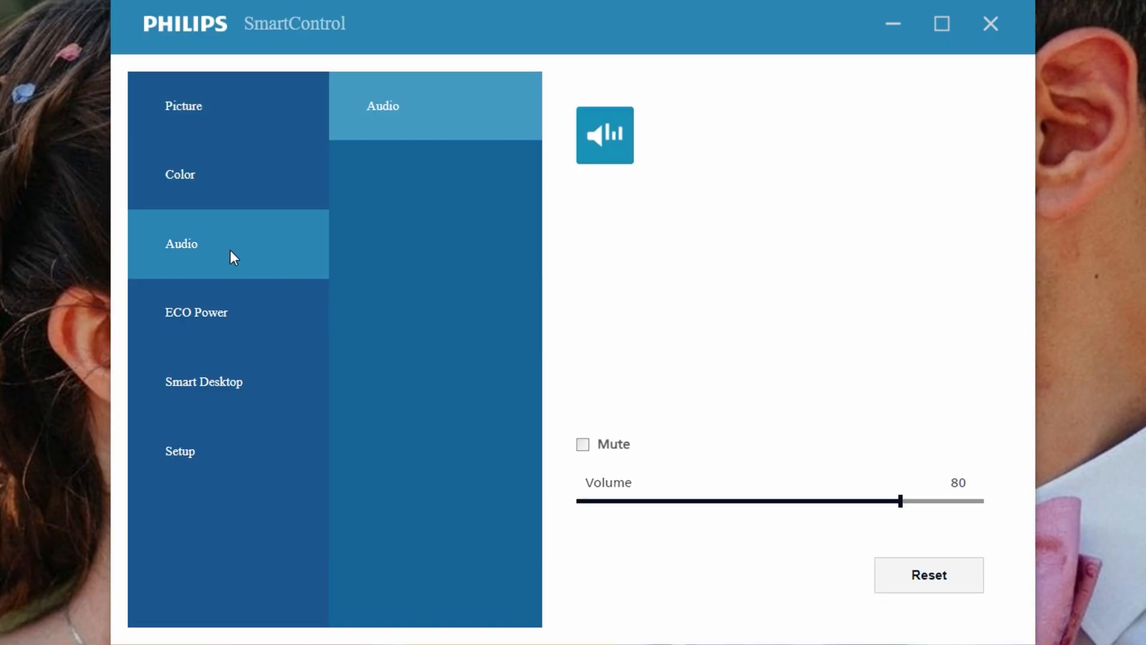
left_click(196, 313)
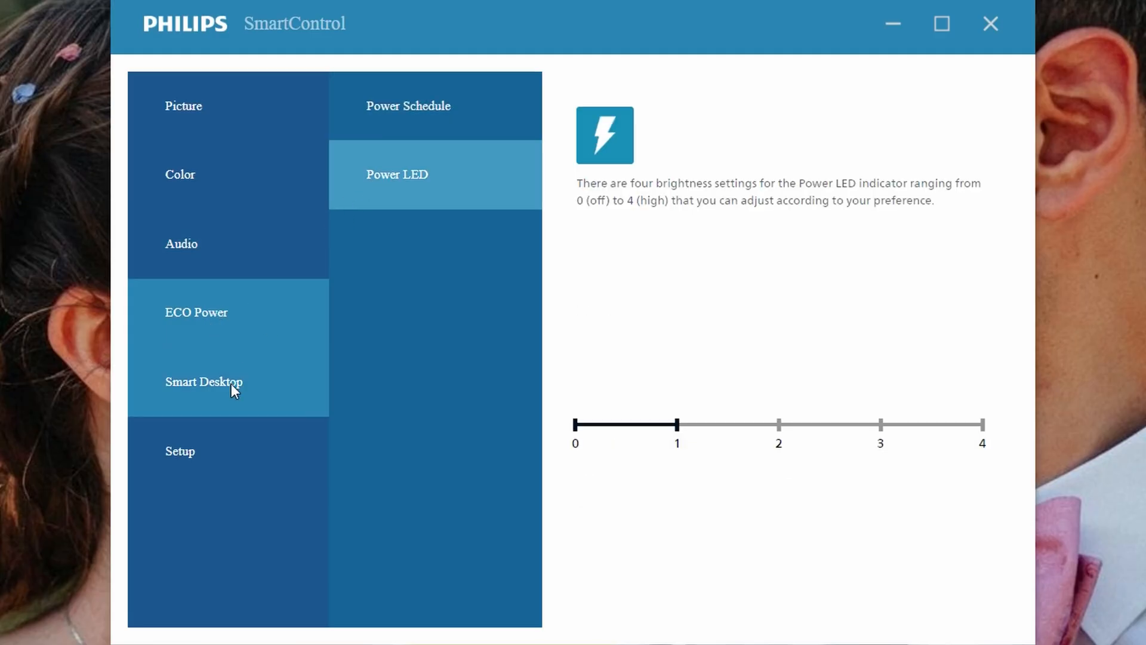
left_click(180, 451)
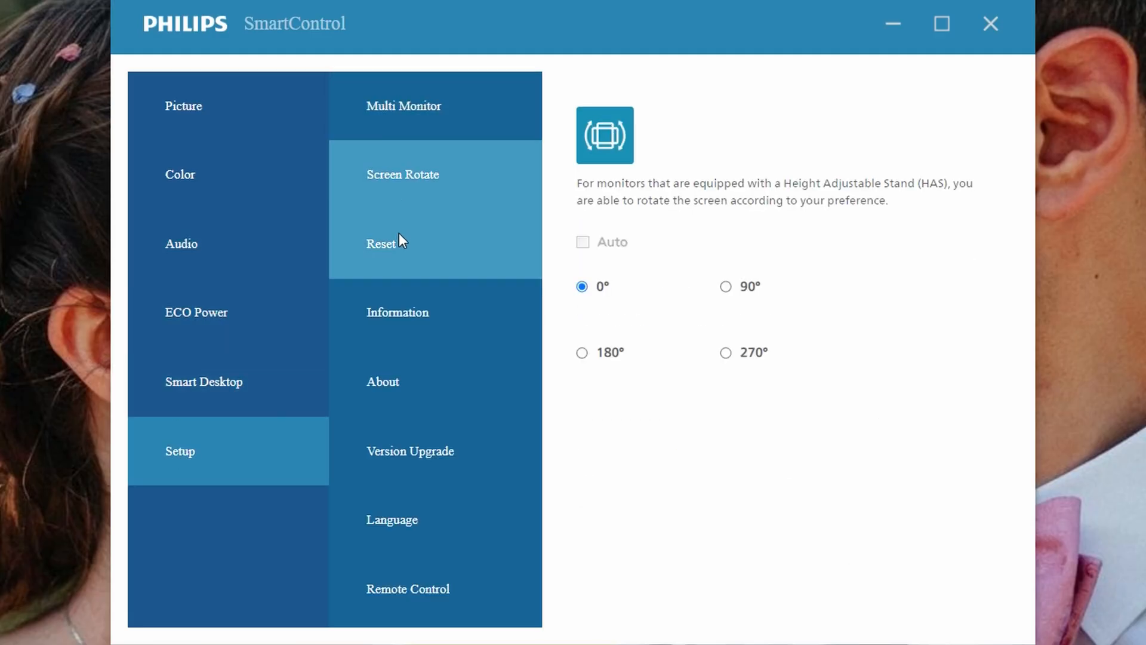
left_click(384, 381)
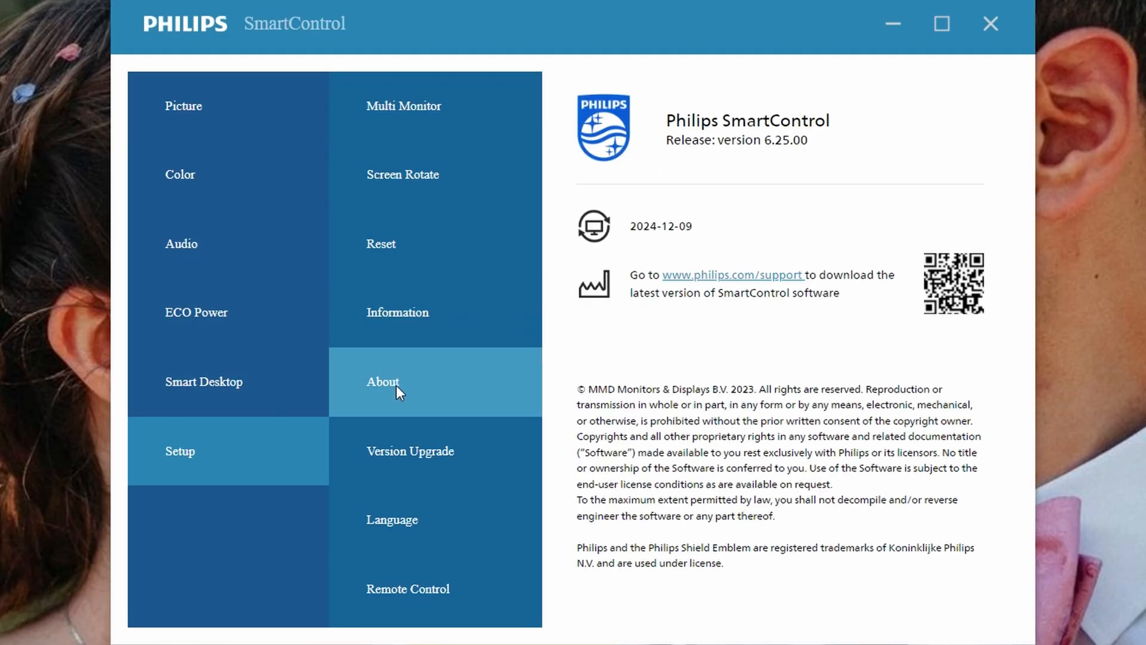